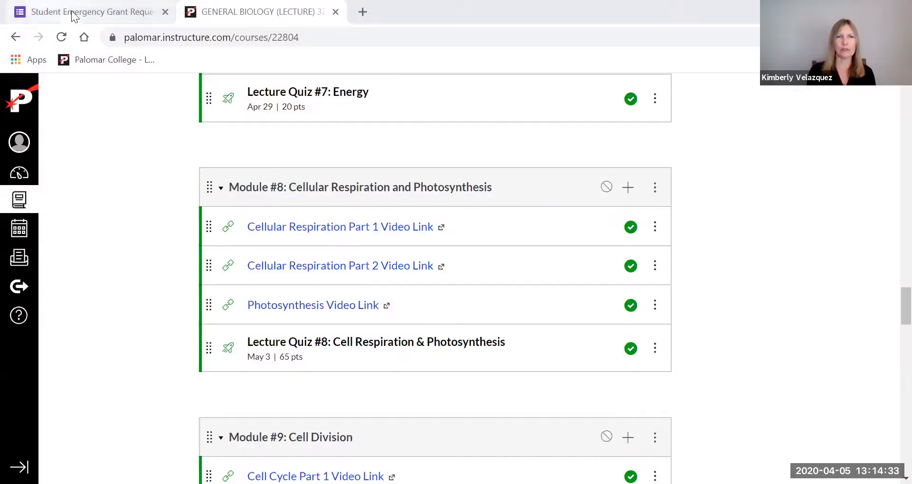
# Return from the grant form tab to the Foundation page and scroll to the Student Emergency Grant Application link
pyautogui.click(88, 11)
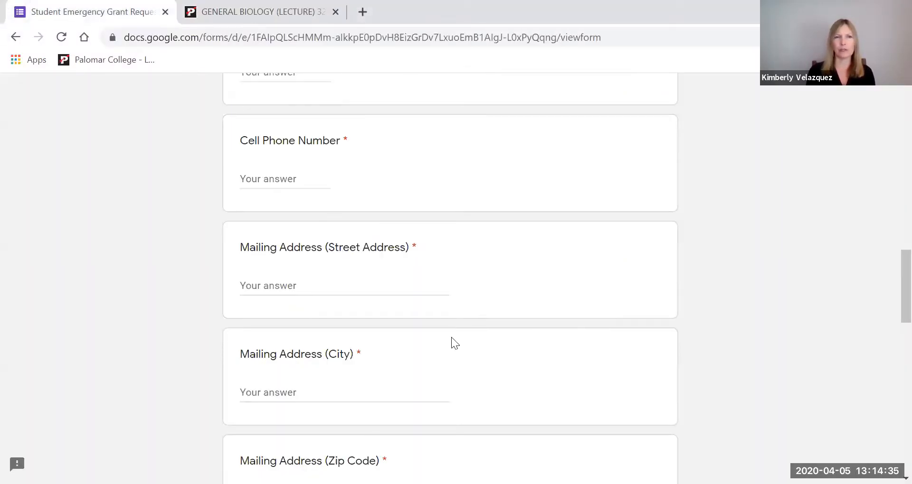
pyautogui.moveTo(17, 36)
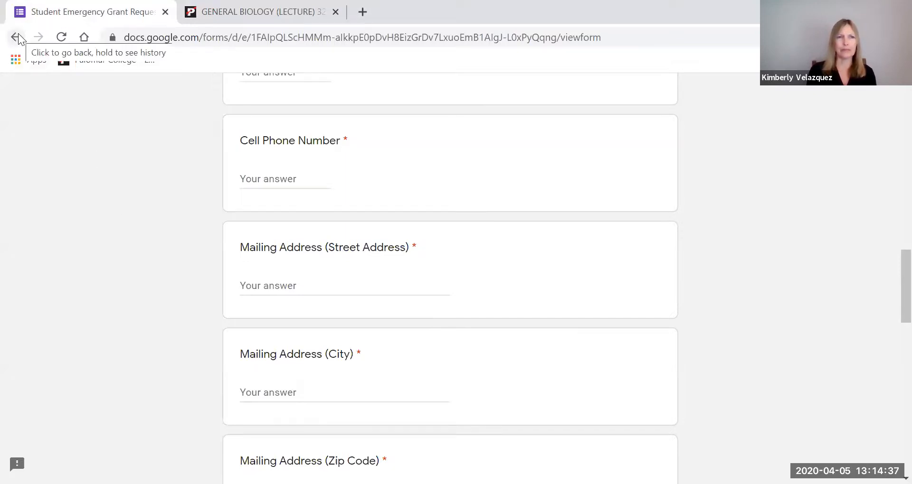
pyautogui.click(16, 36)
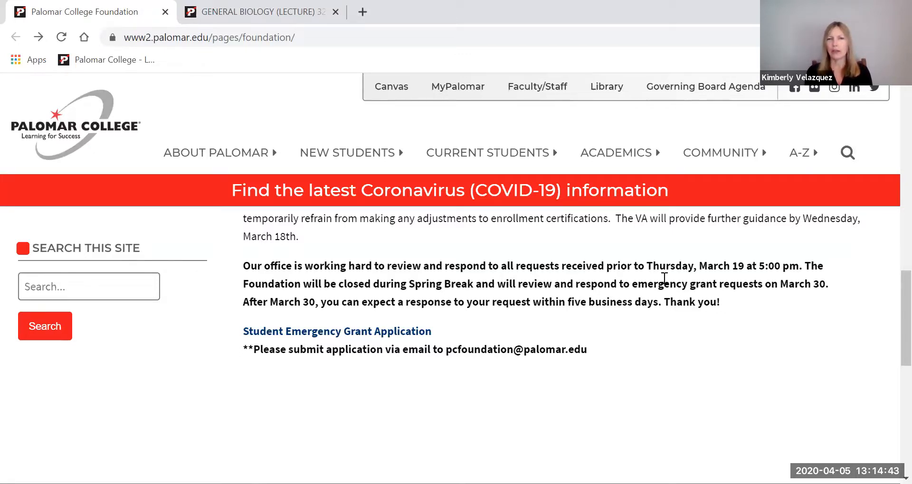
pyautogui.scroll(3)
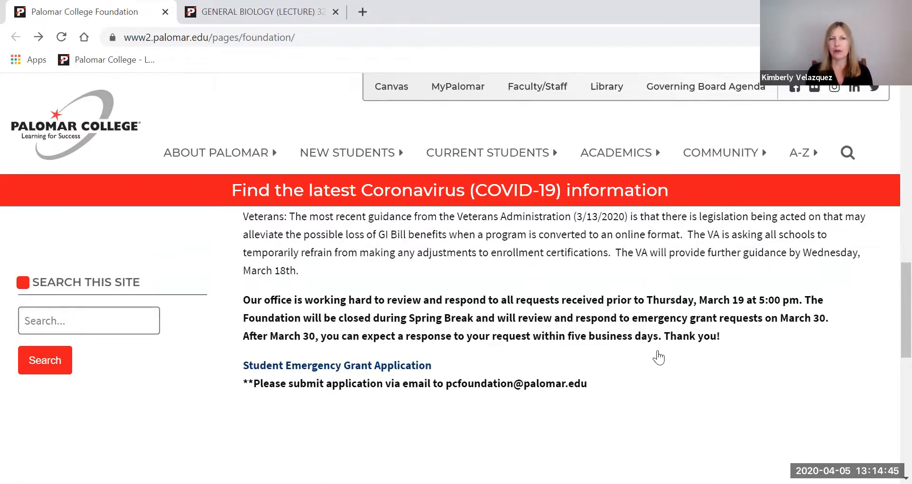
pyautogui.scroll(3)
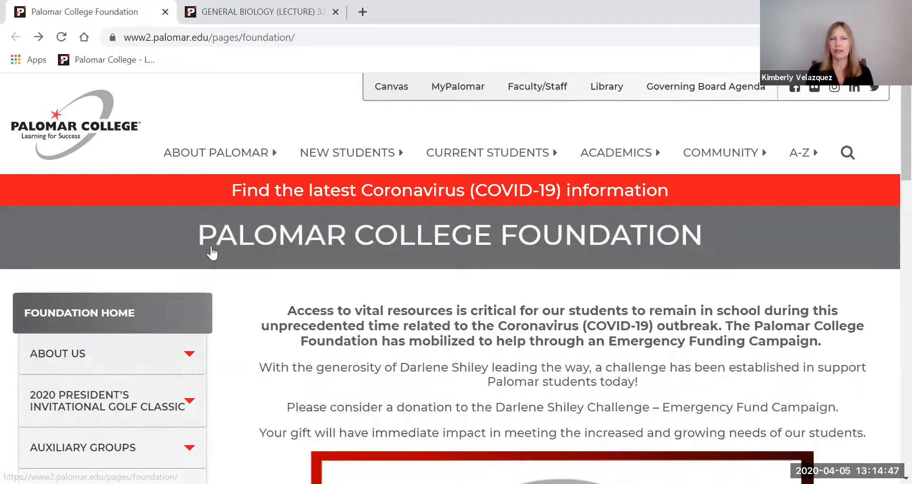
pyautogui.moveTo(611, 250)
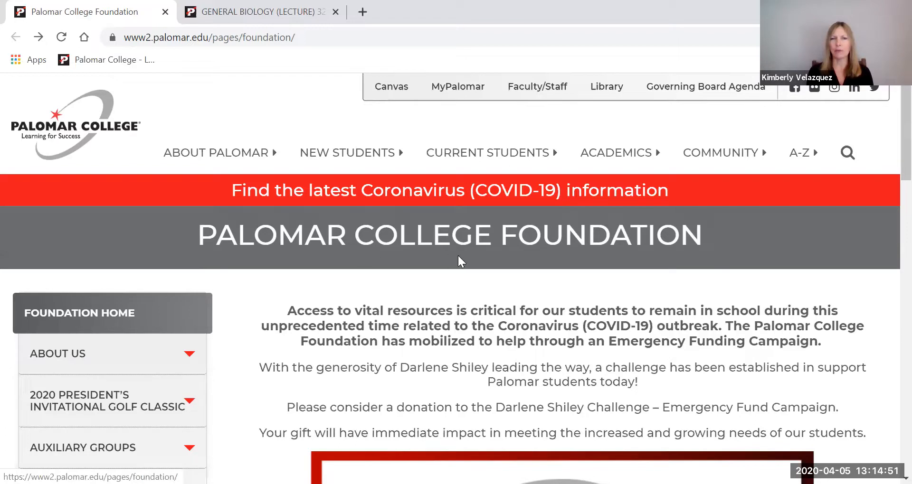
pyautogui.moveTo(293, 246)
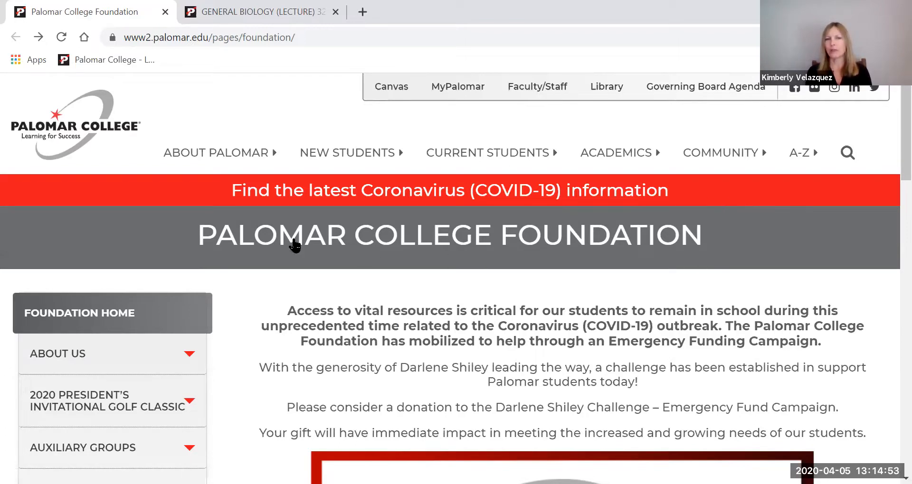
pyautogui.moveTo(767, 229)
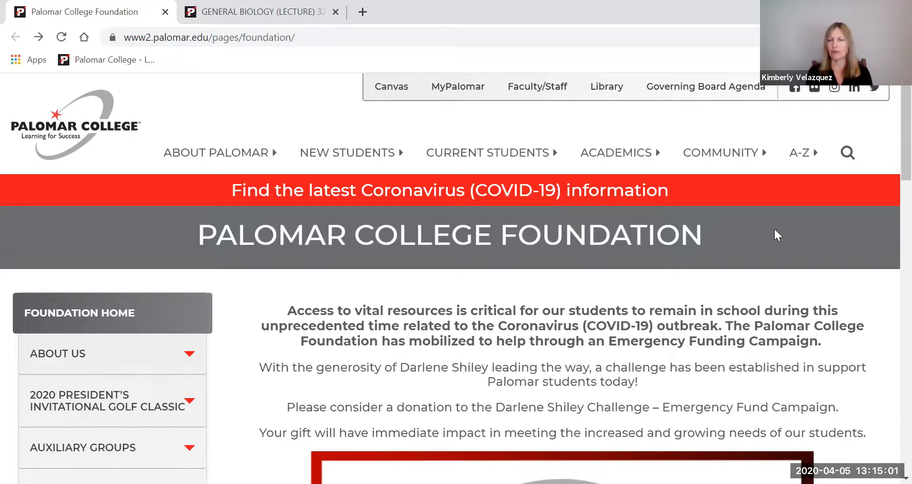
pyautogui.scroll(-3)
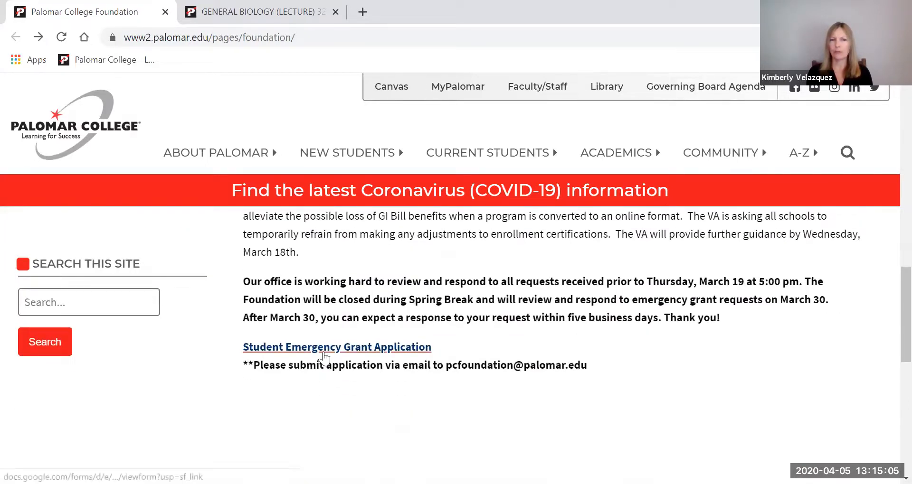
# Open the Student Emergency Grant Application and scroll to the 'My greatest need is' question
pyautogui.click(336, 347)
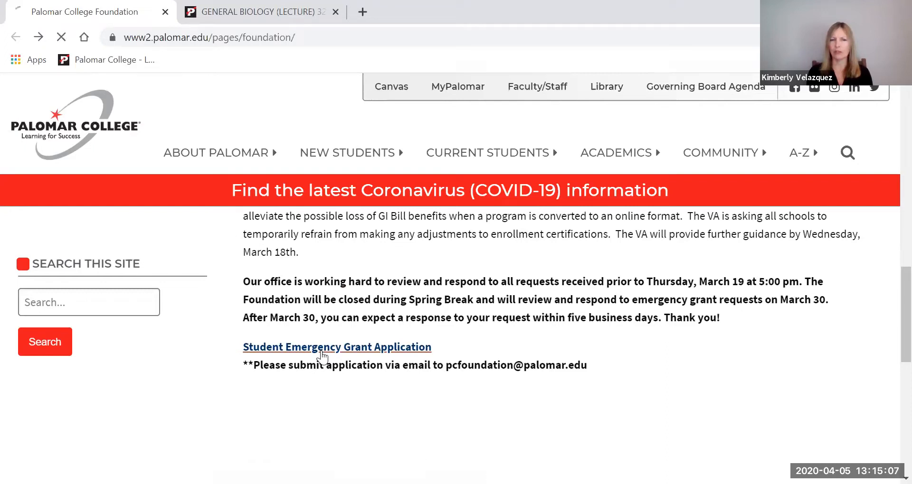
pyautogui.click(337, 348)
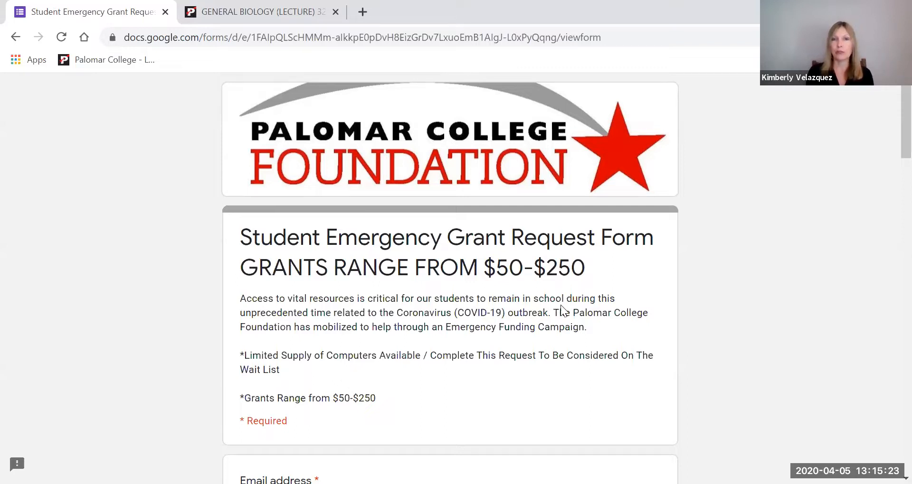
pyautogui.scroll(-3)
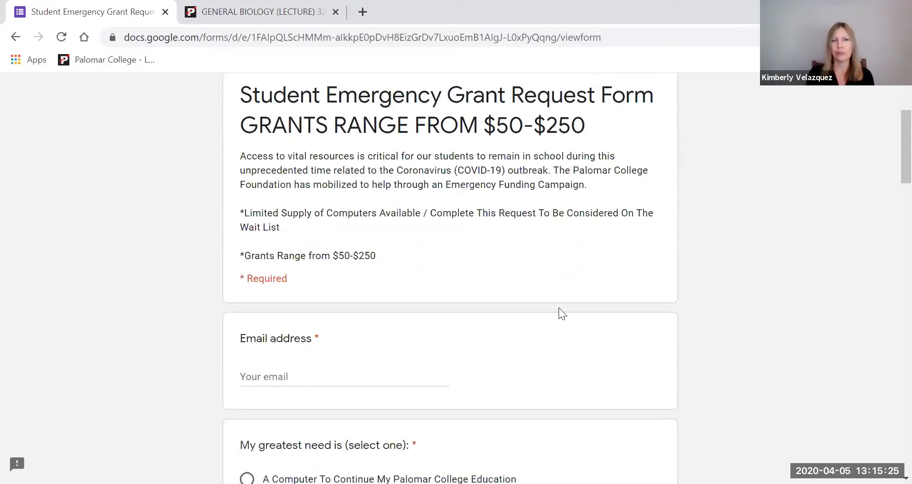
pyautogui.scroll(-3)
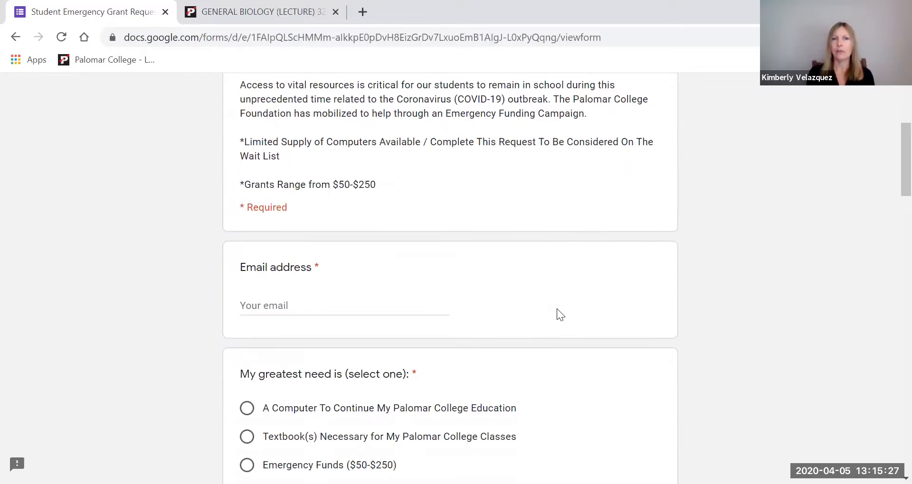
pyautogui.scroll(-3)
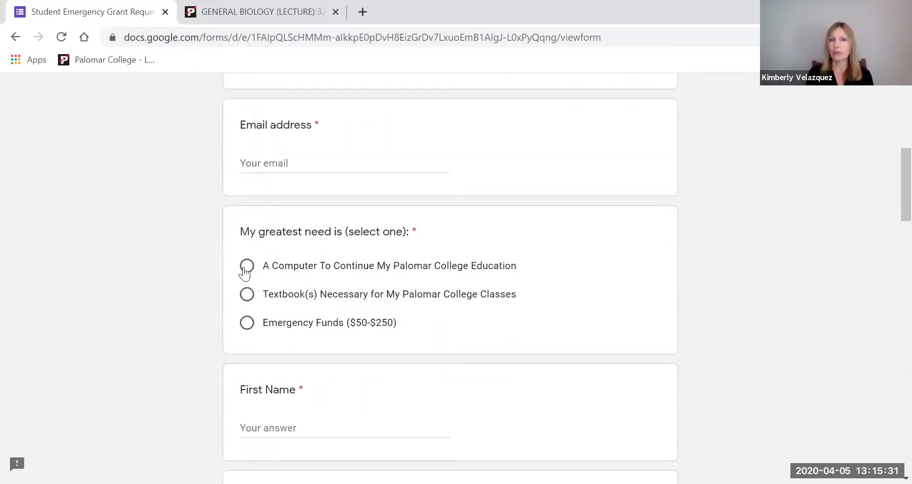
pyautogui.moveTo(247, 294)
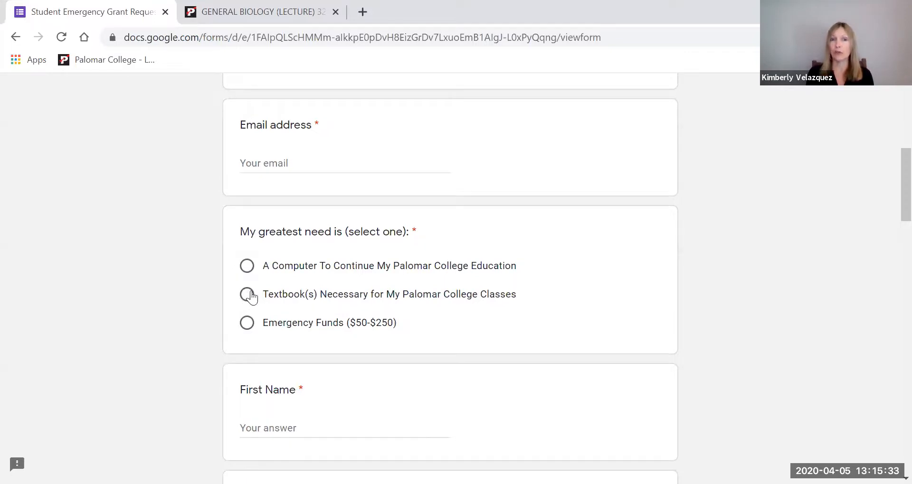
pyautogui.moveTo(246, 323)
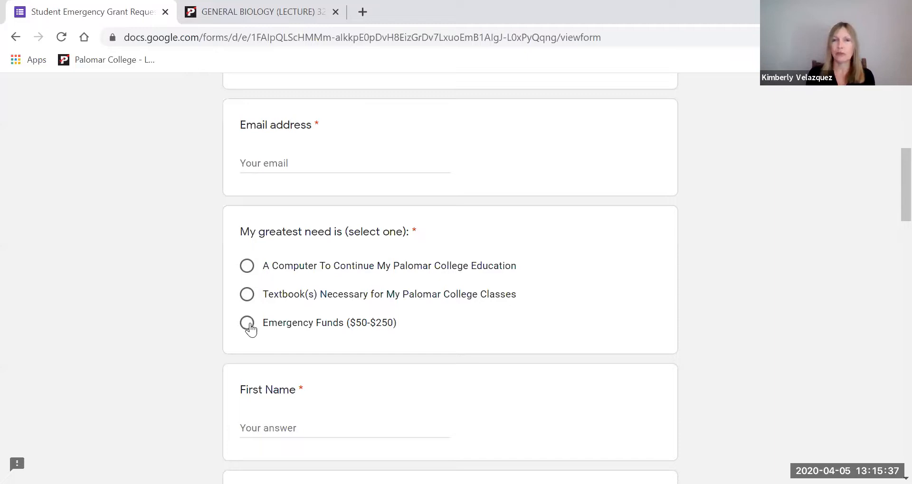
pyautogui.moveTo(235, 329)
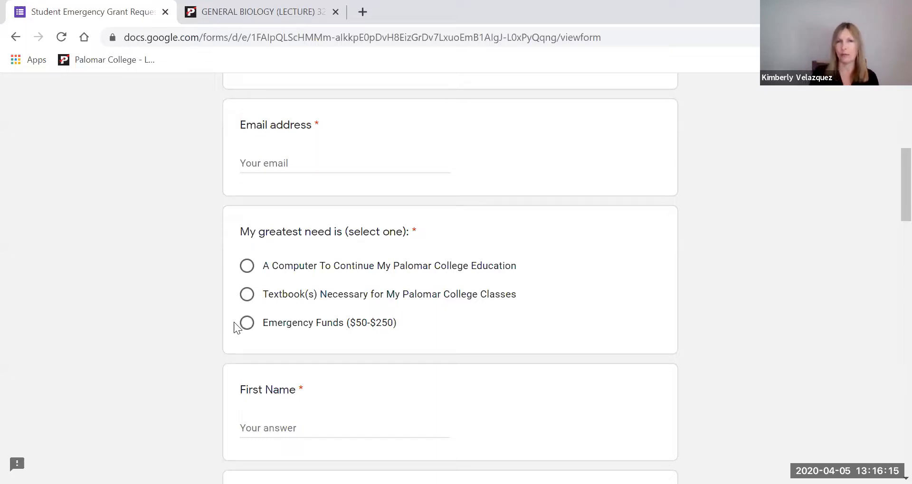
pyautogui.moveTo(737, 357)
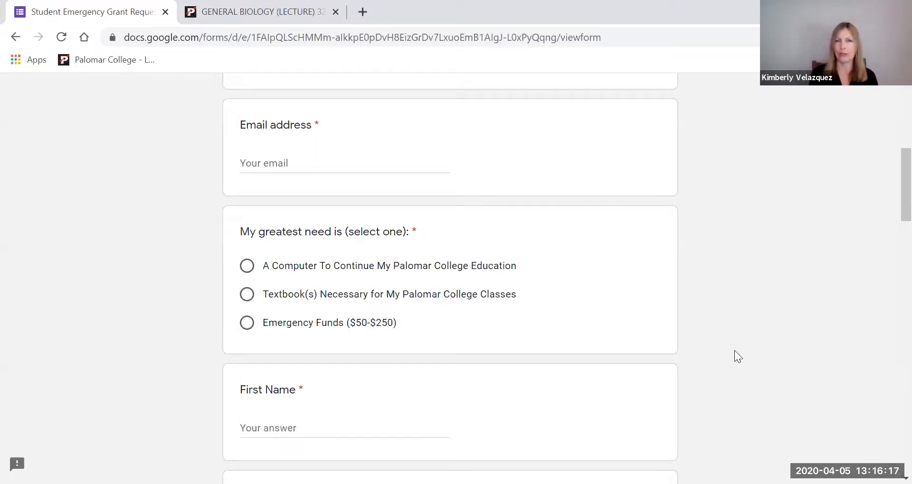
pyautogui.moveTo(733, 423)
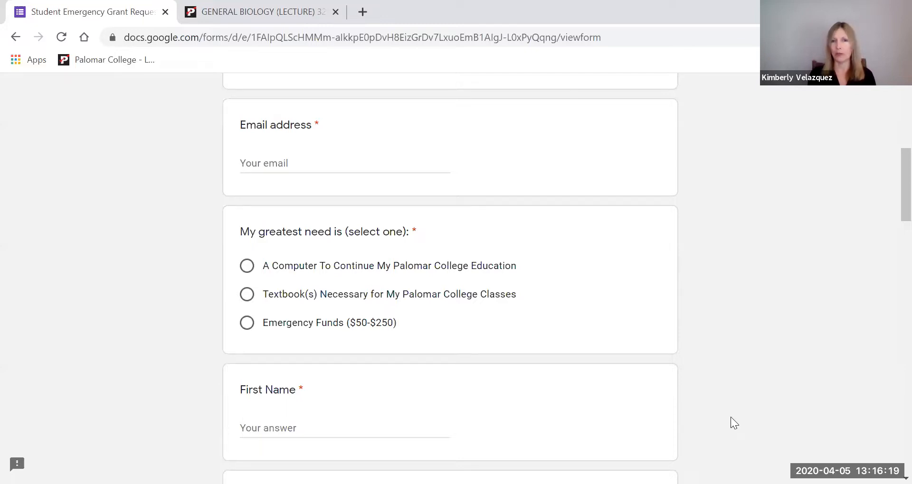
pyautogui.moveTo(137, 8)
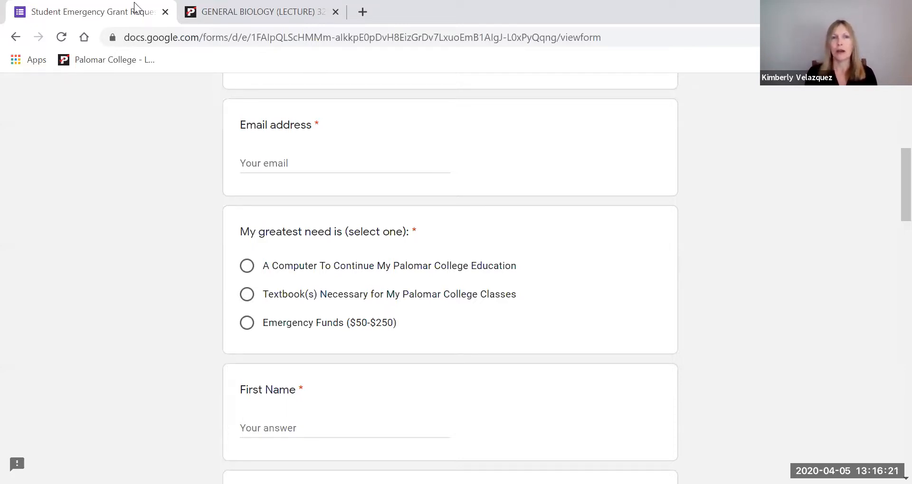
pyautogui.click(256, 11)
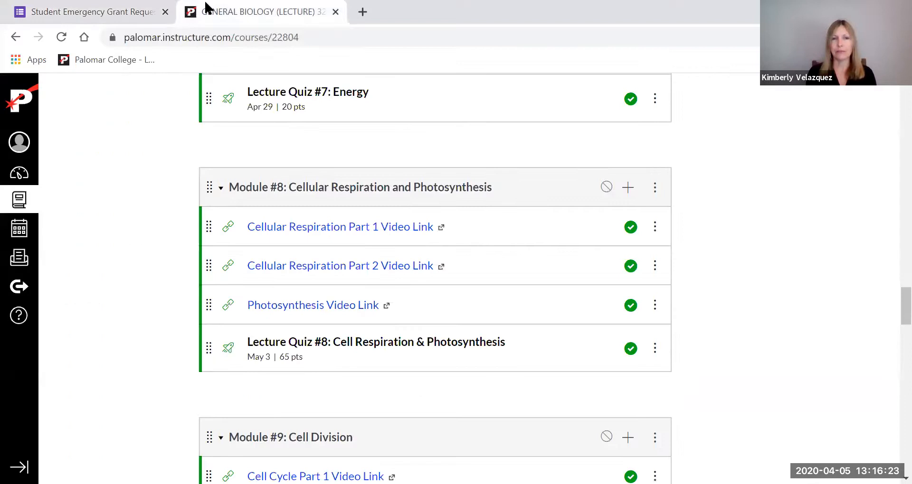
pyautogui.moveTo(775, 397)
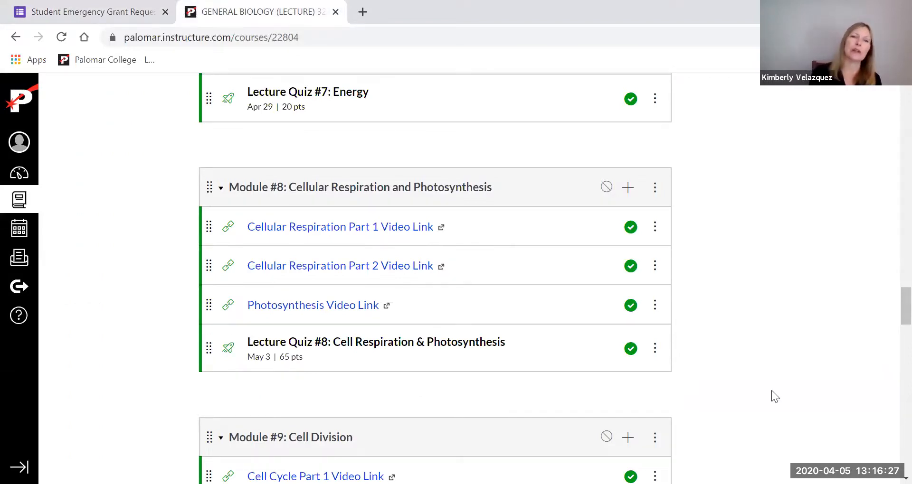
pyautogui.scroll(3)
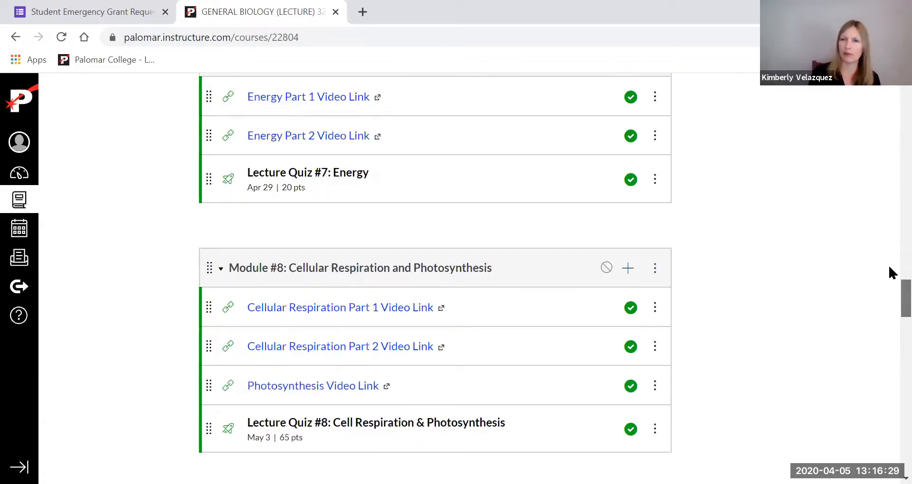
pyautogui.scroll(3)
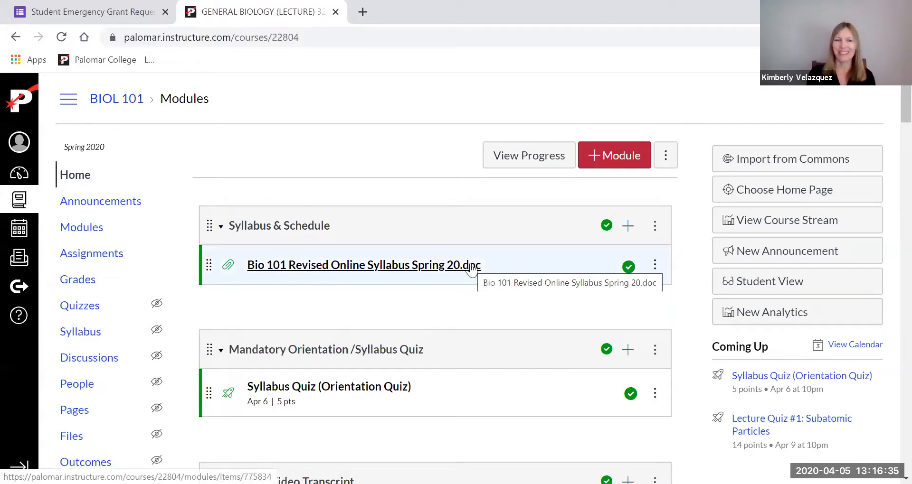
pyautogui.moveTo(392, 402)
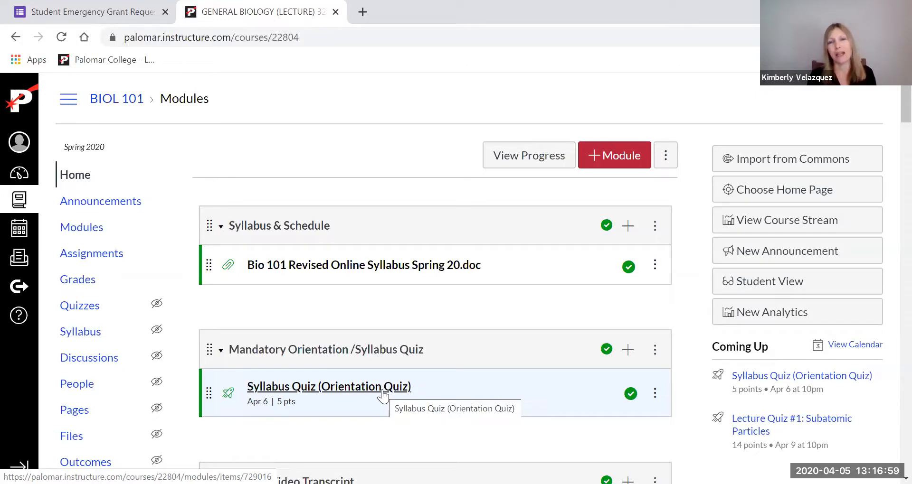
pyautogui.moveTo(244, 424)
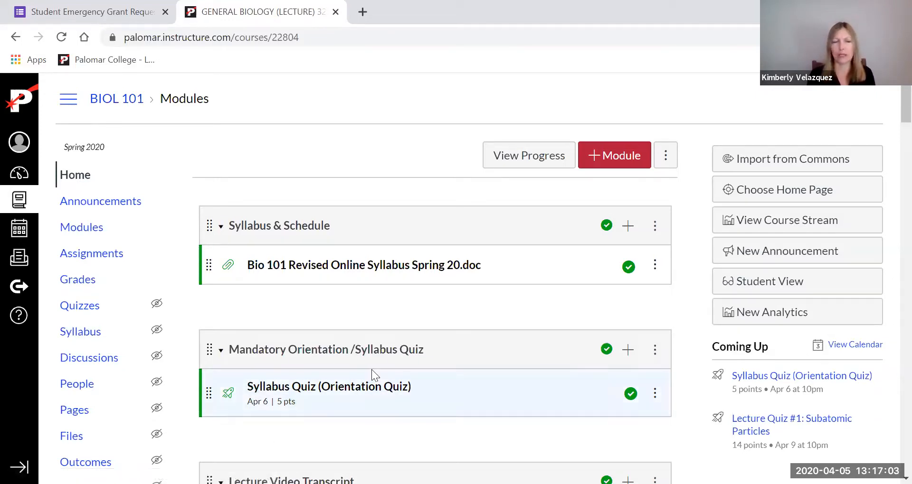
# Scroll down to Module #1 and open Lecture Quiz #1: Subatomic Particles
pyautogui.scroll(-3)
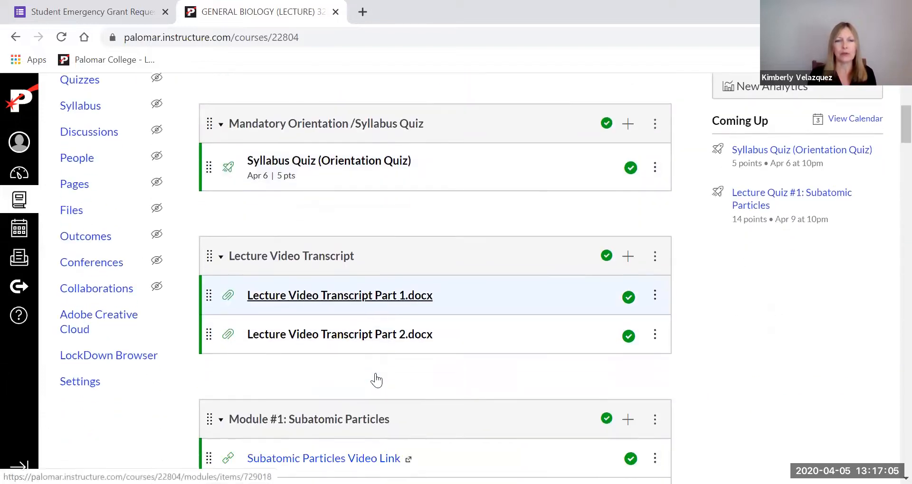
pyautogui.scroll(-3)
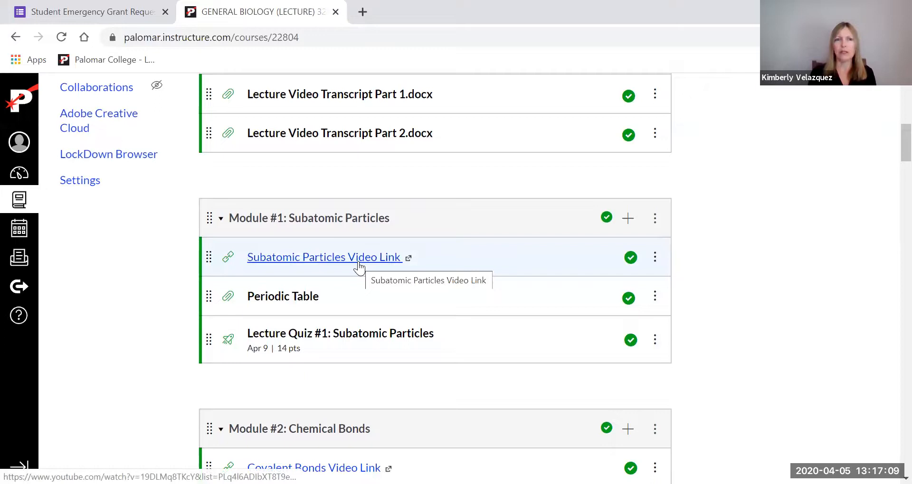
pyautogui.moveTo(364, 333)
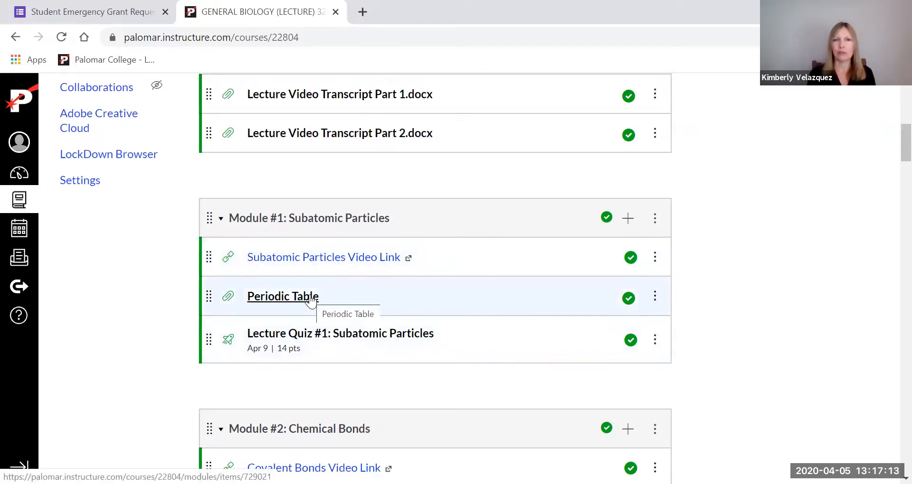
pyautogui.moveTo(357, 273)
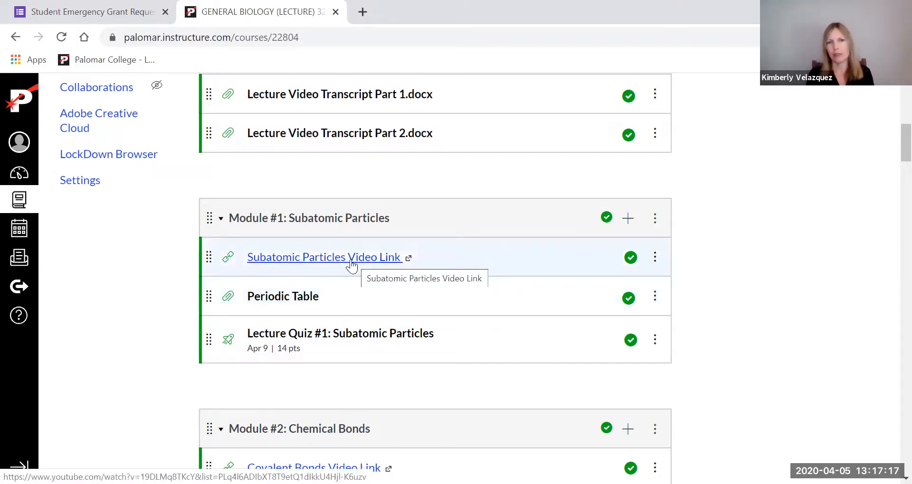
pyautogui.moveTo(344, 268)
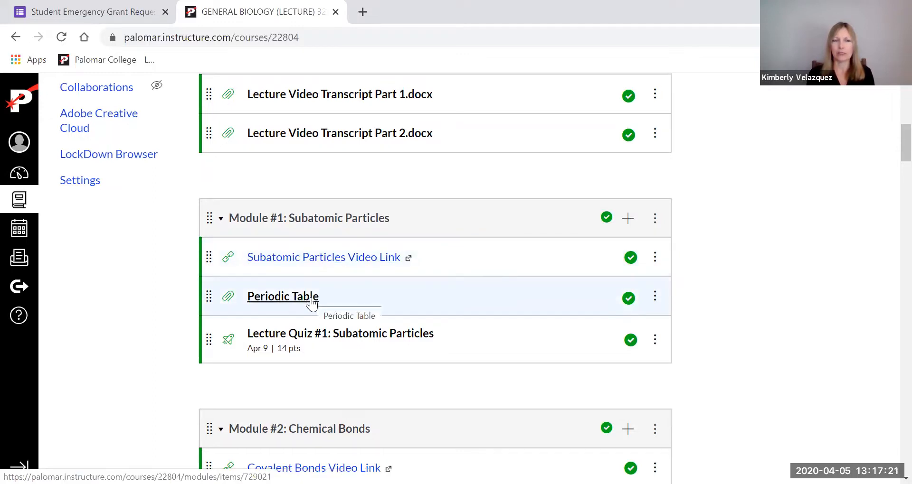
pyautogui.click(340, 333)
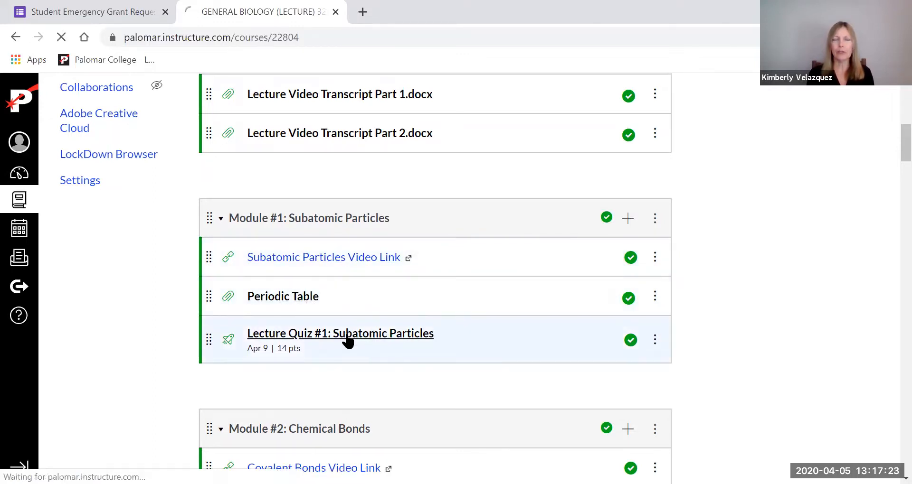
pyautogui.click(340, 334)
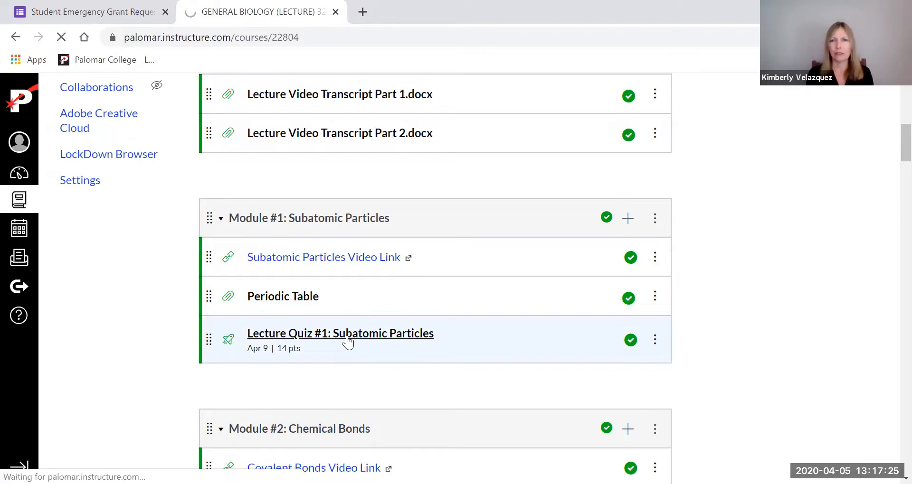
# Scroll through Lecture Quiz #1's settings, including the 15-minute time limit
pyautogui.click(340, 333)
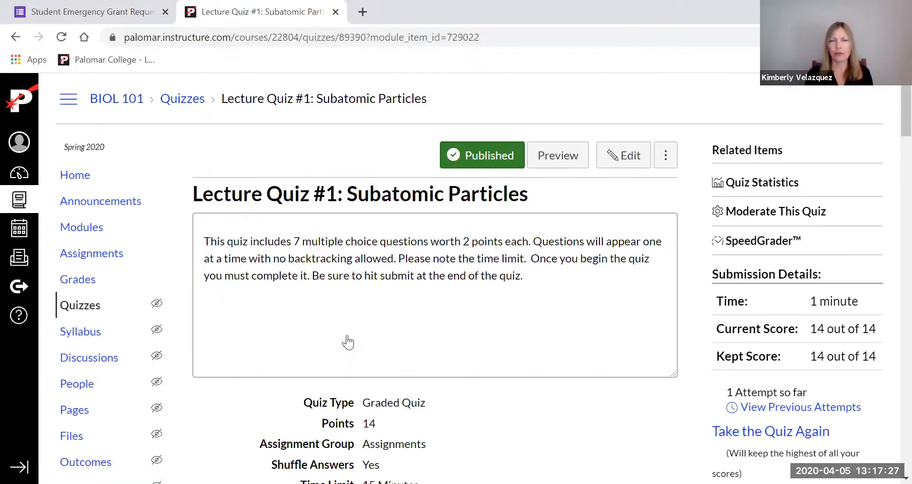
pyautogui.moveTo(502, 340)
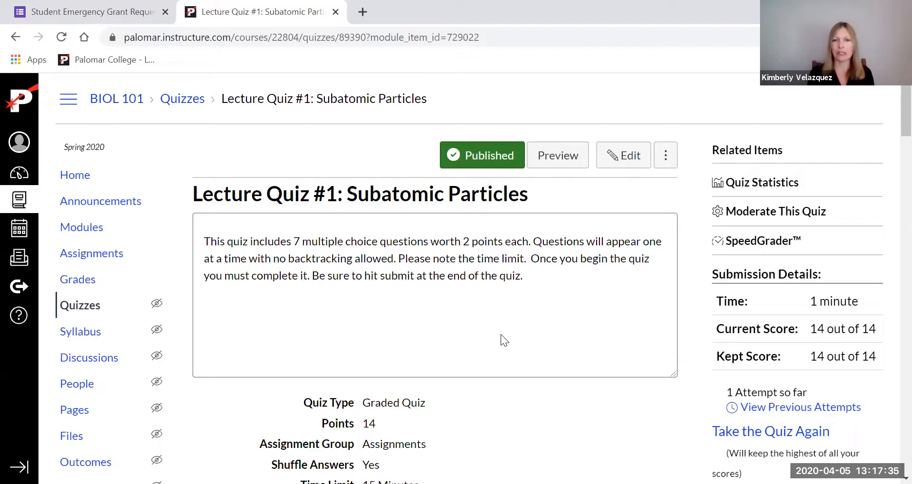
pyautogui.scroll(-3)
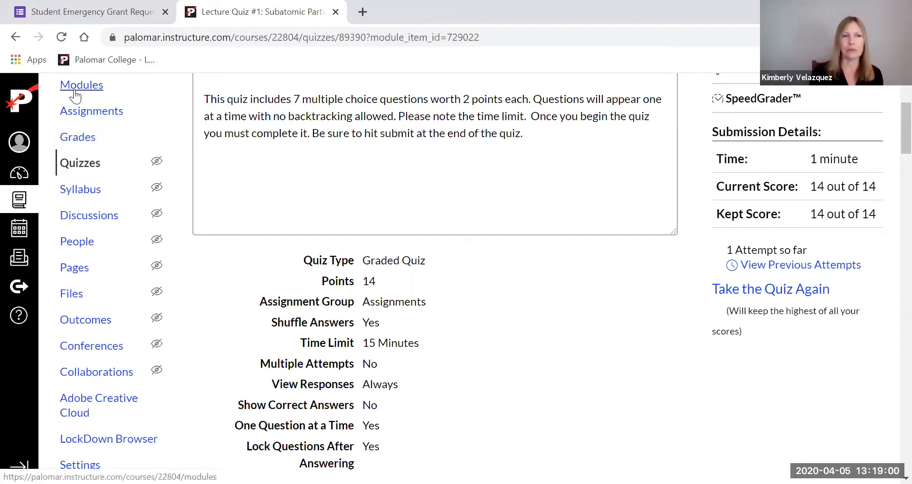
# Return to the BIOL 101 Modules list and scroll to Module #3: Properties of Water
pyautogui.click(81, 85)
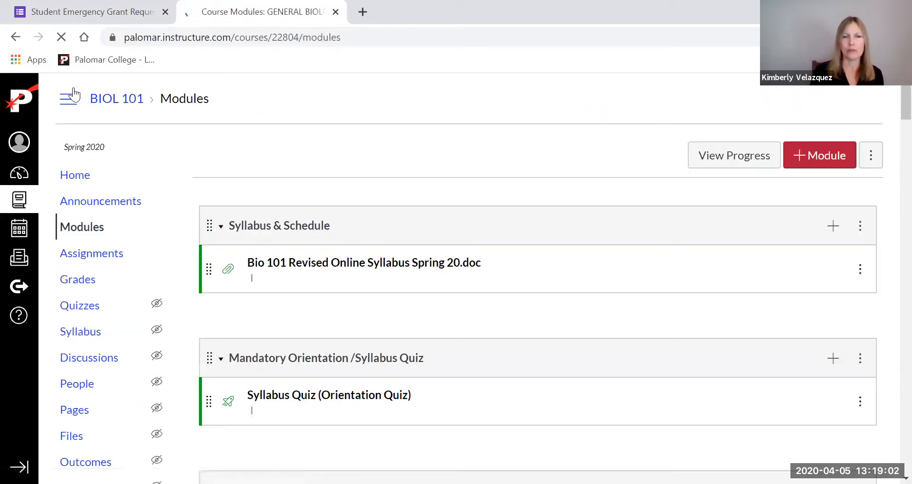
pyautogui.scroll(-3)
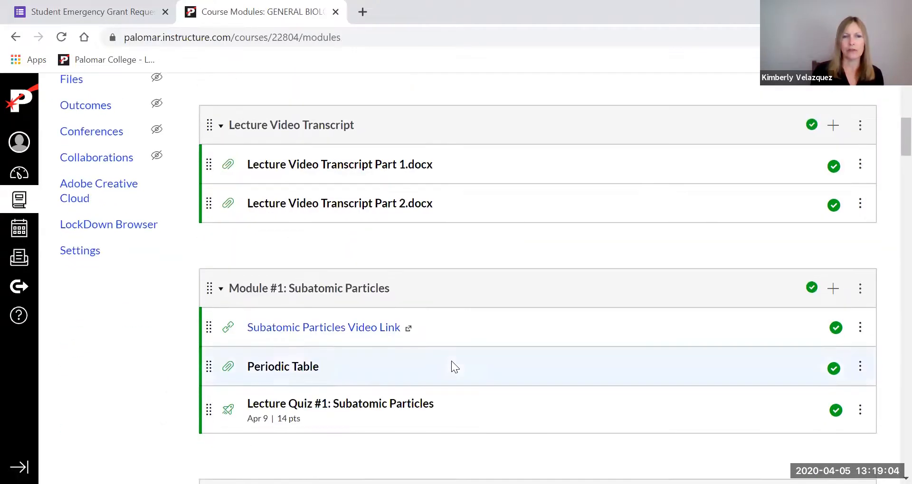
pyautogui.scroll(-3)
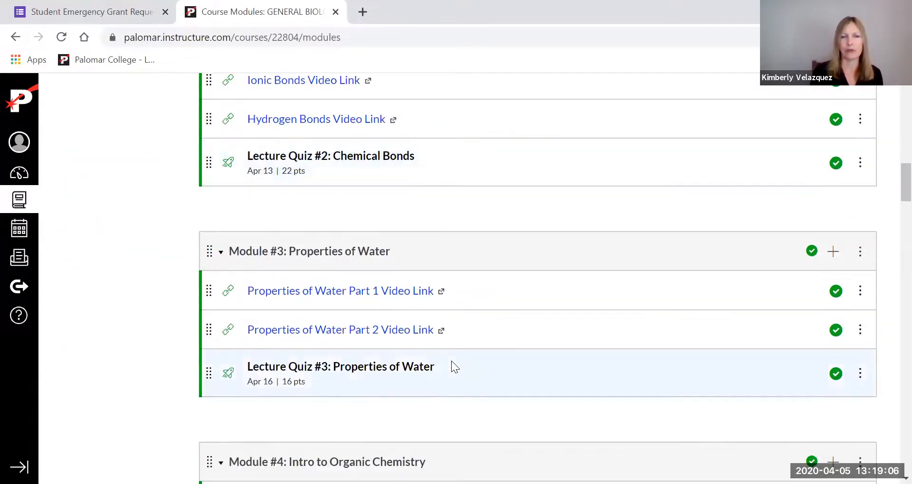
pyautogui.scroll(3)
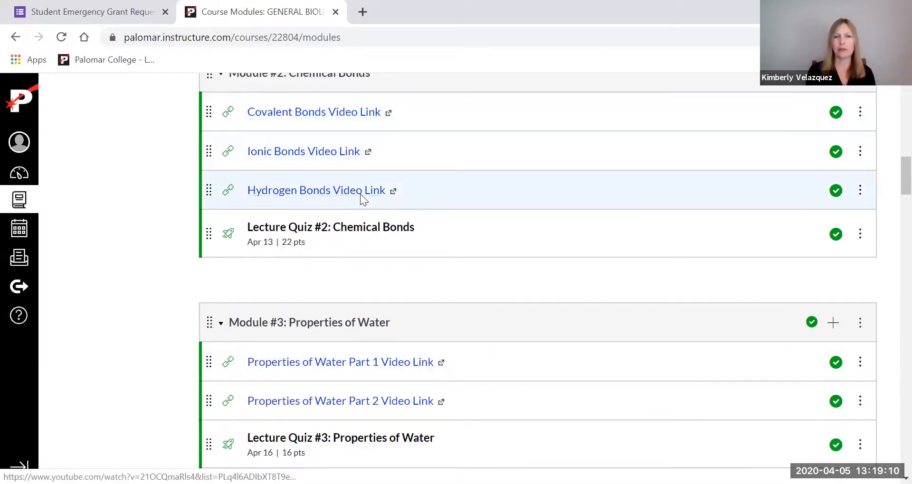
pyautogui.moveTo(371, 233)
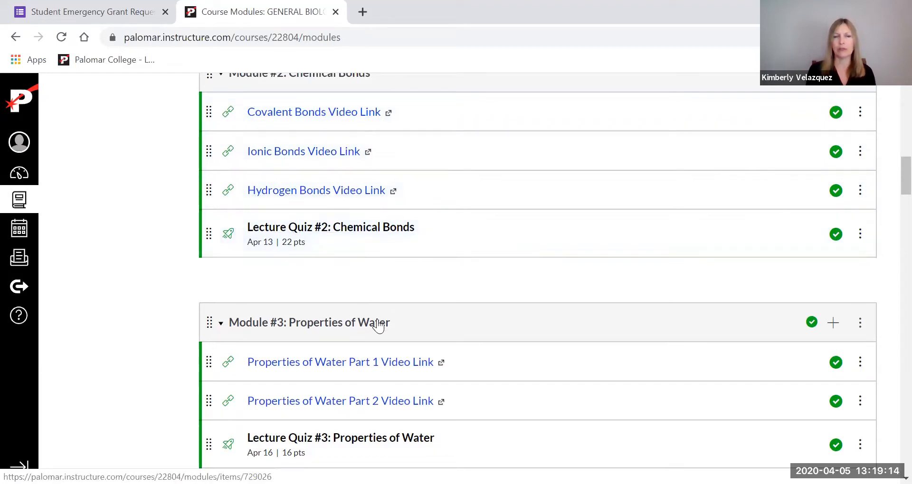
pyautogui.scroll(-3)
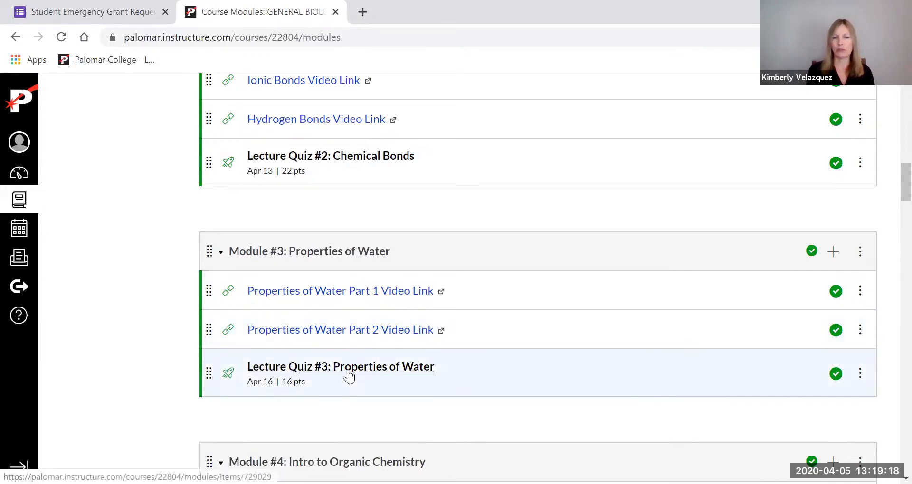
# Open Lecture Quiz #3: Properties of Water to view its 16-point quiz settings
pyautogui.click(340, 366)
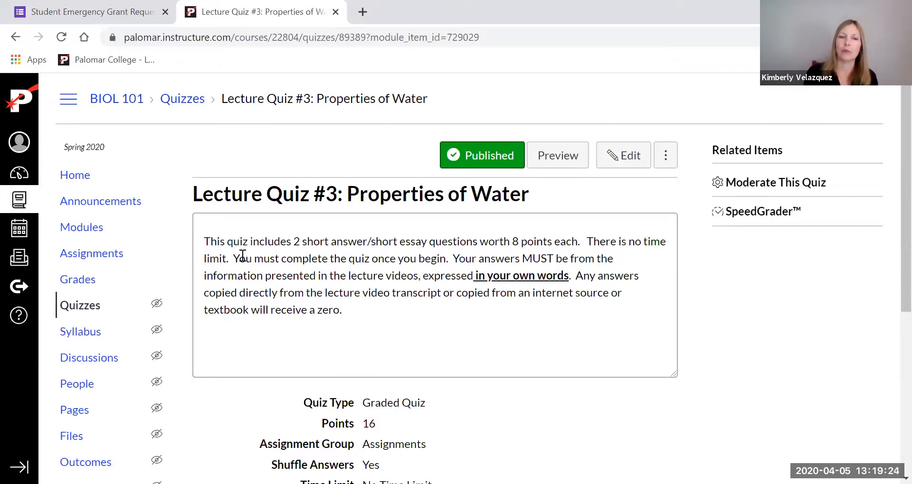
pyautogui.moveTo(429, 316)
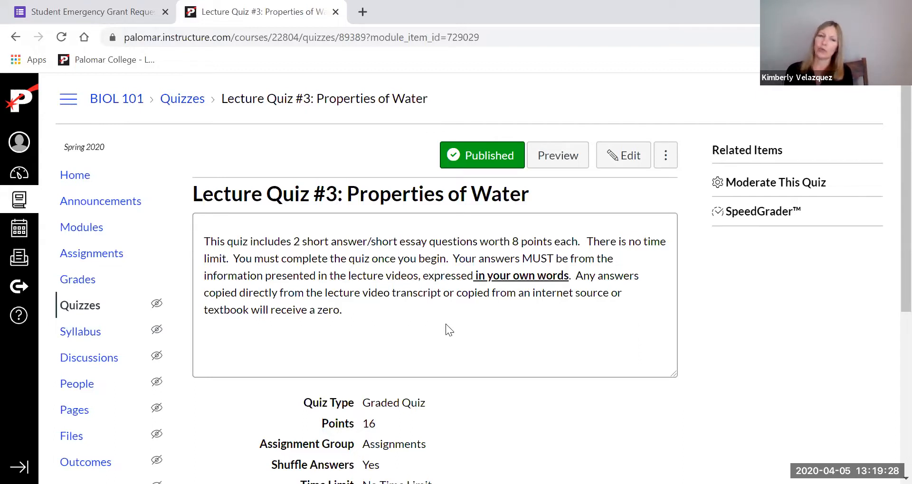
pyautogui.moveTo(507, 247)
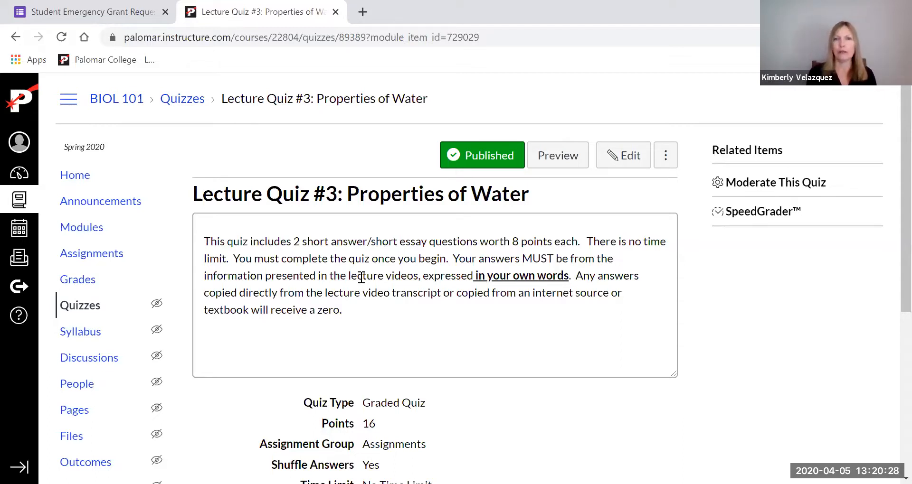
pyautogui.moveTo(495, 323)
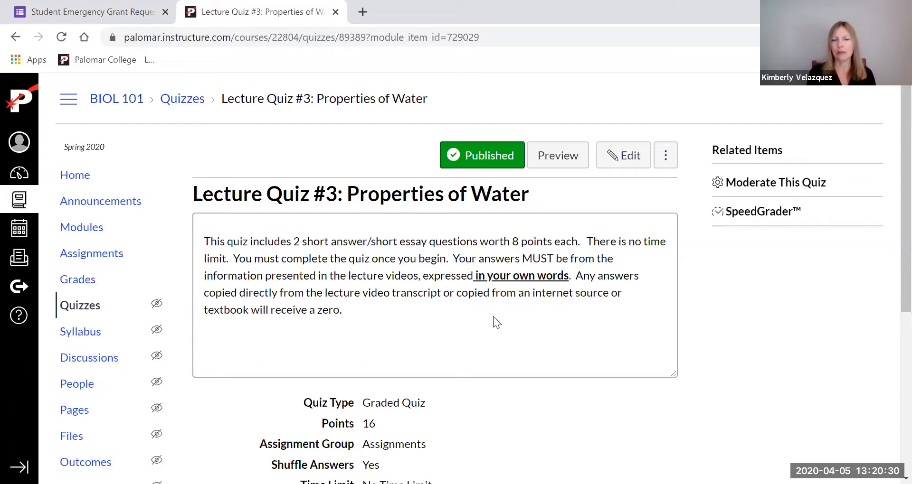
pyautogui.moveTo(606, 312)
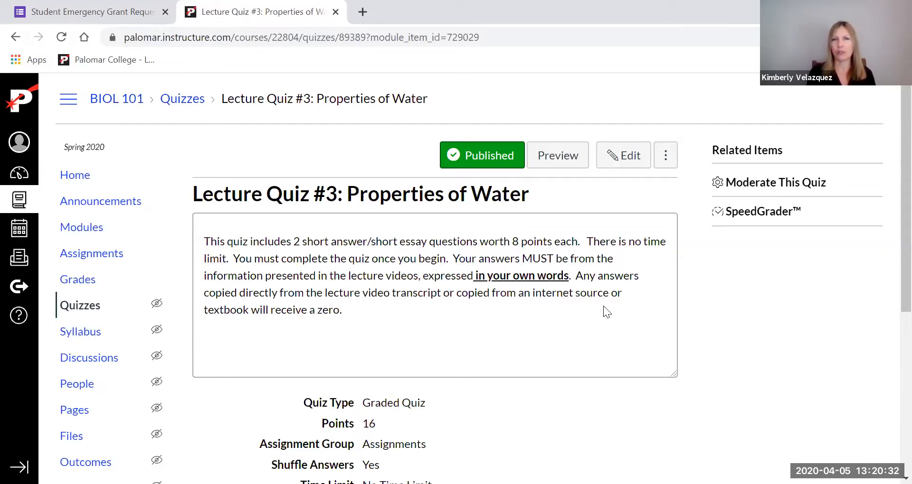
pyautogui.moveTo(513, 351)
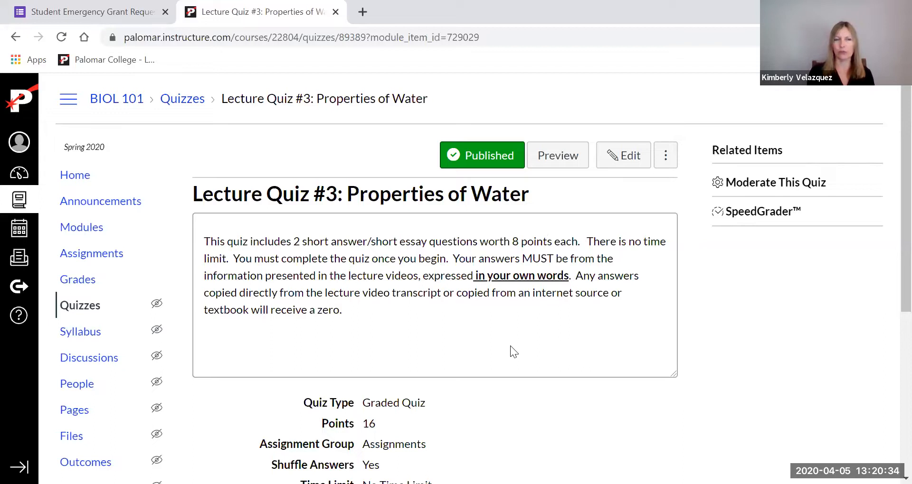
# Return to the BIOL 101 Modules page and scroll to the Lecture Video Transcript files
pyautogui.click(74, 175)
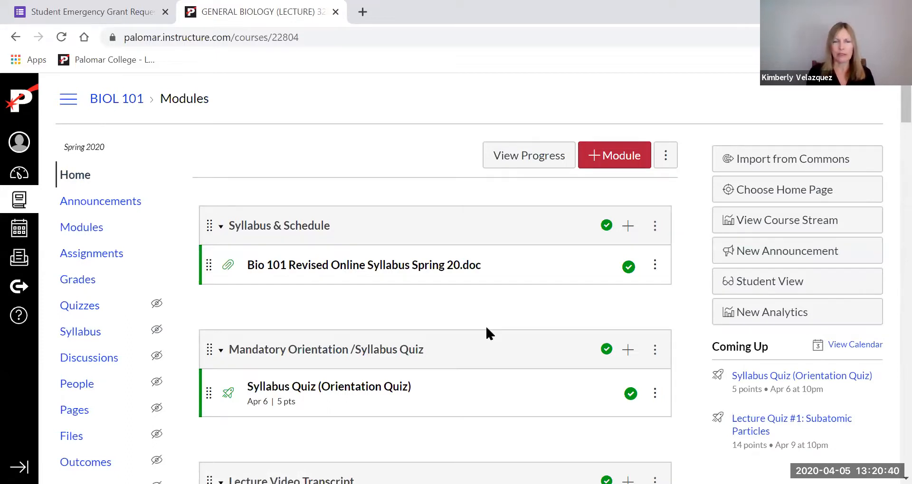
pyautogui.scroll(-3)
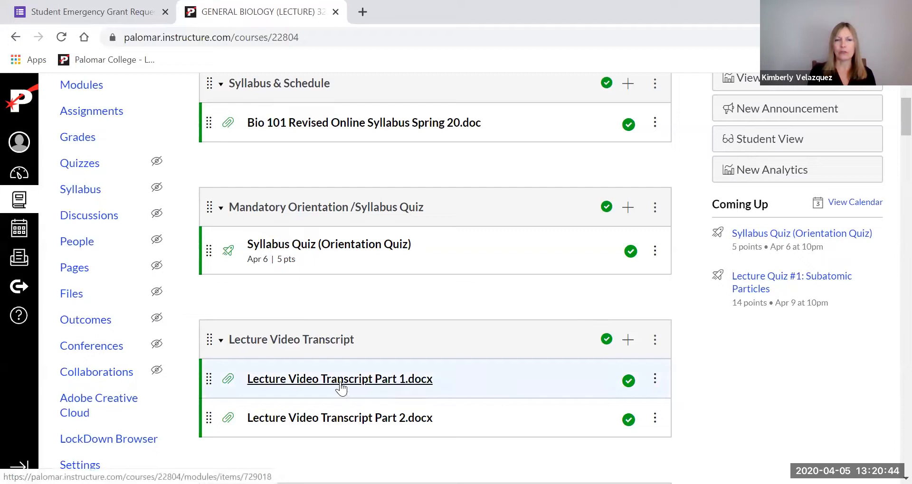
pyautogui.click(339, 378)
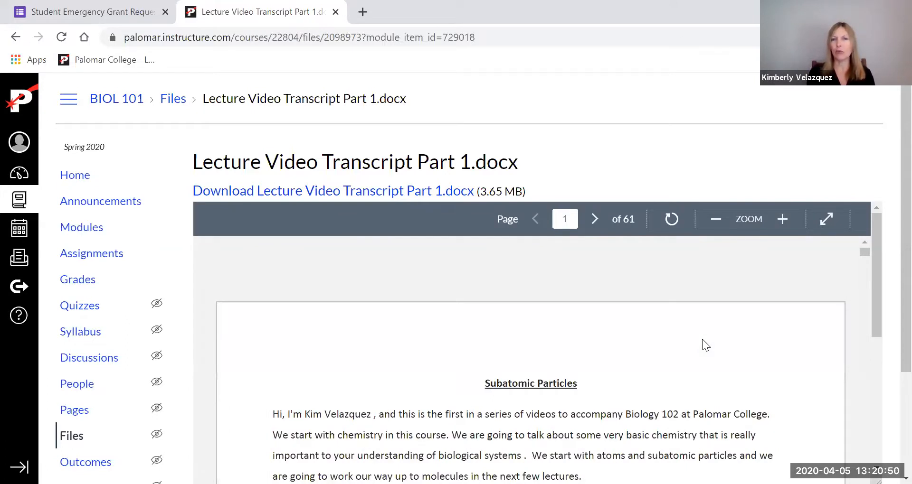
pyautogui.scroll(-3)
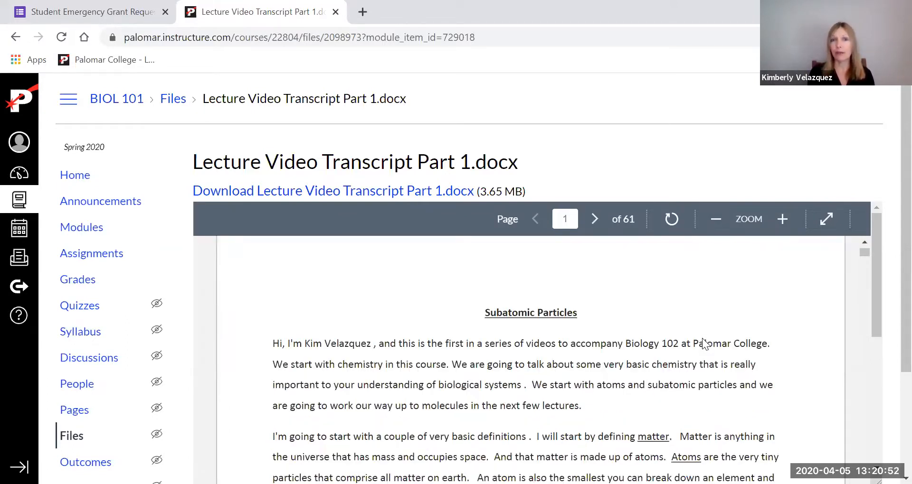
pyautogui.scroll(-3)
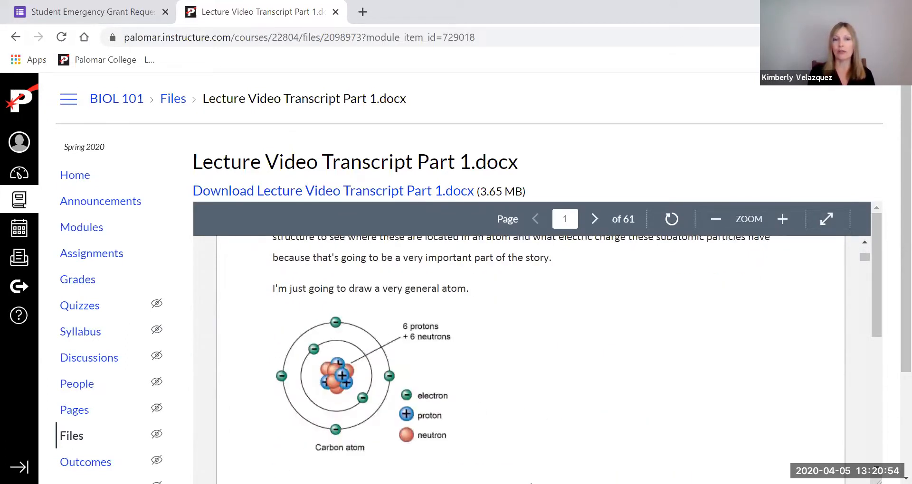
pyautogui.moveTo(445, 421)
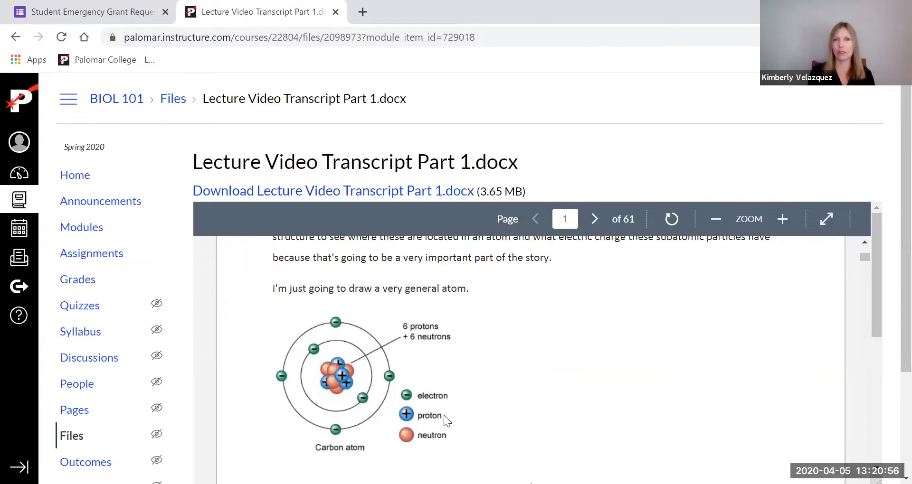
pyautogui.click(594, 219)
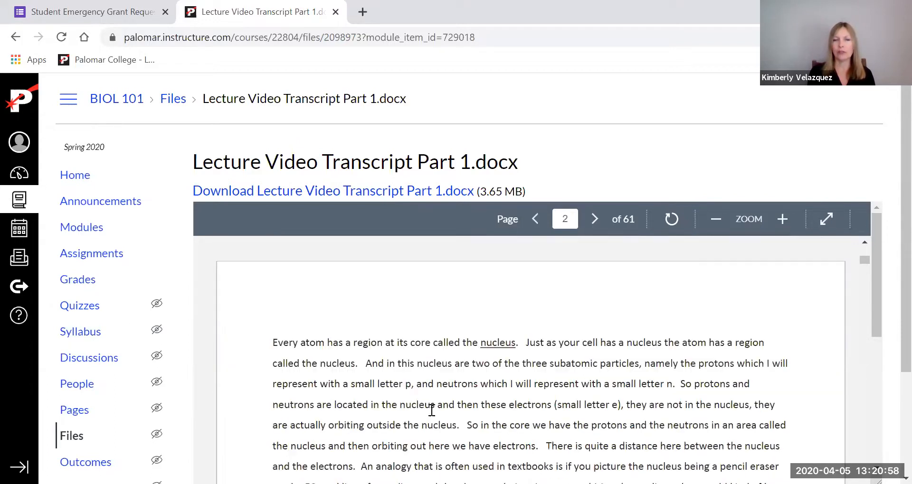
pyautogui.scroll(-3)
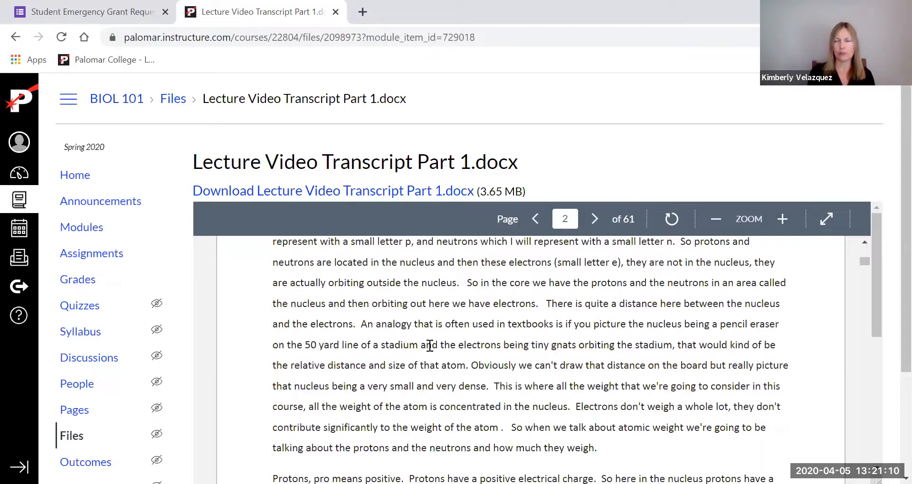
pyautogui.moveTo(74, 175)
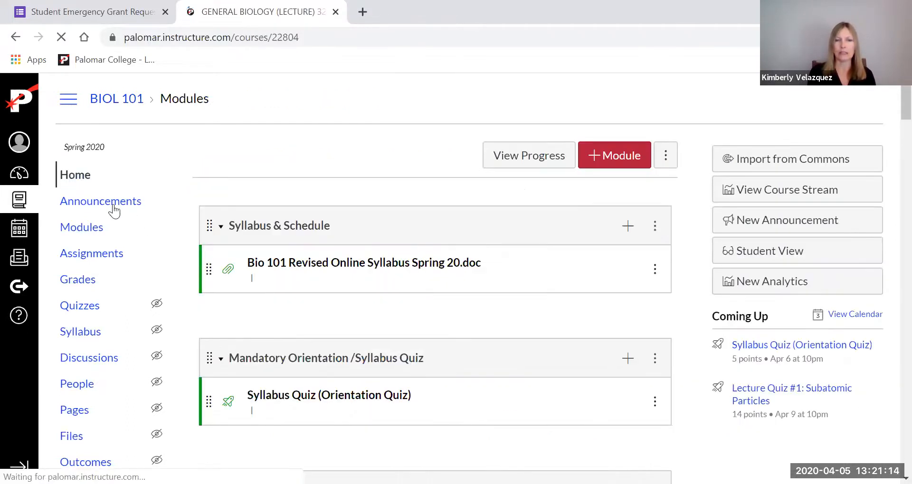
pyautogui.scroll(-3)
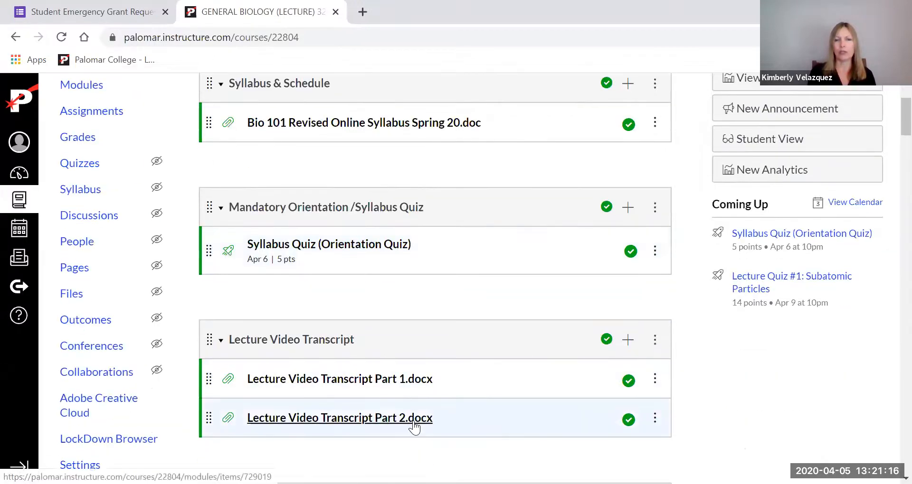
pyautogui.scroll(-3)
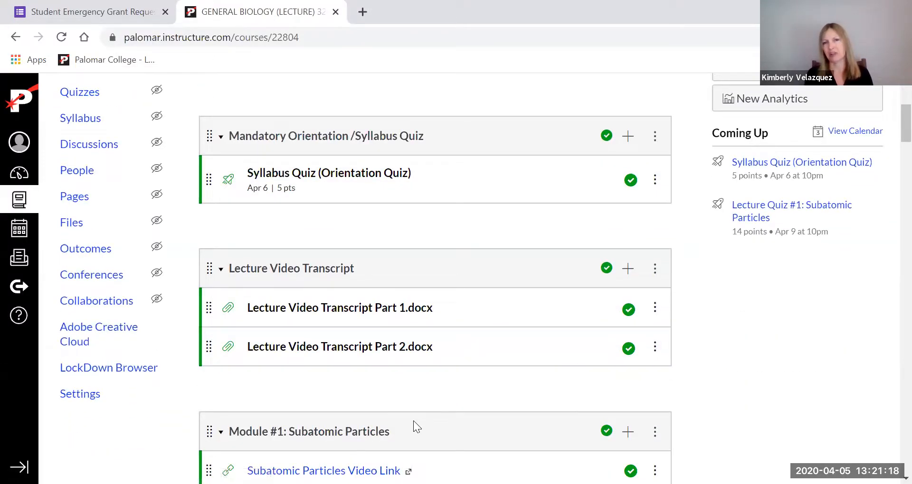
pyautogui.moveTo(379, 353)
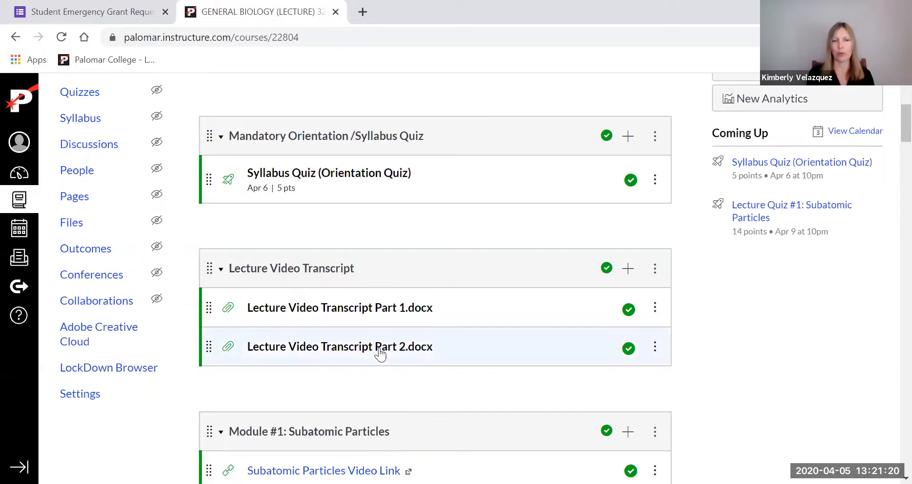
pyautogui.scroll(-3)
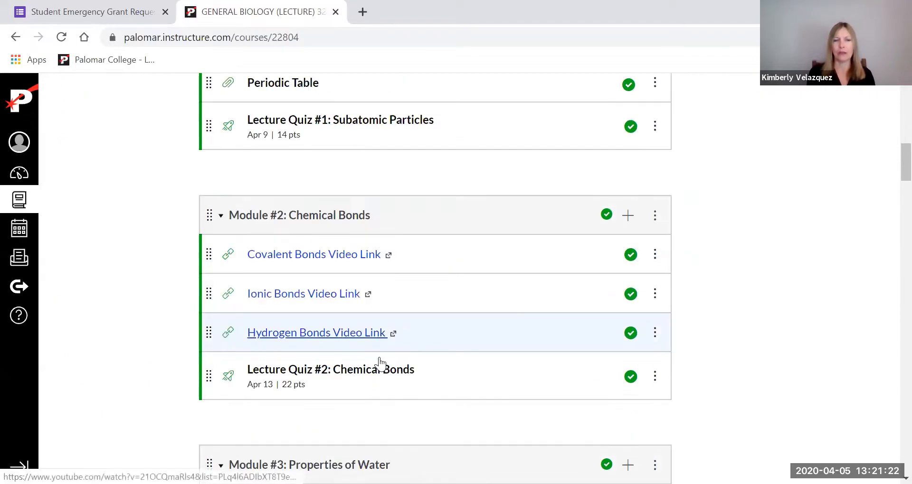
pyautogui.scroll(-3)
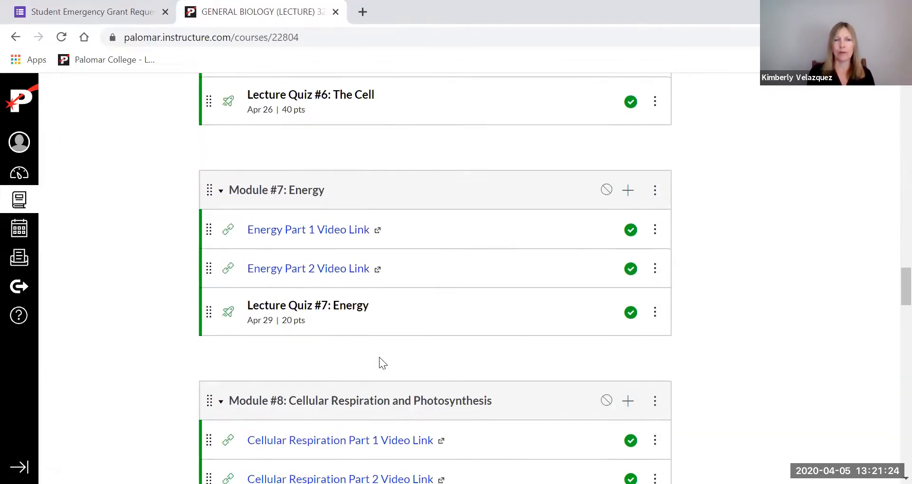
pyautogui.scroll(-3)
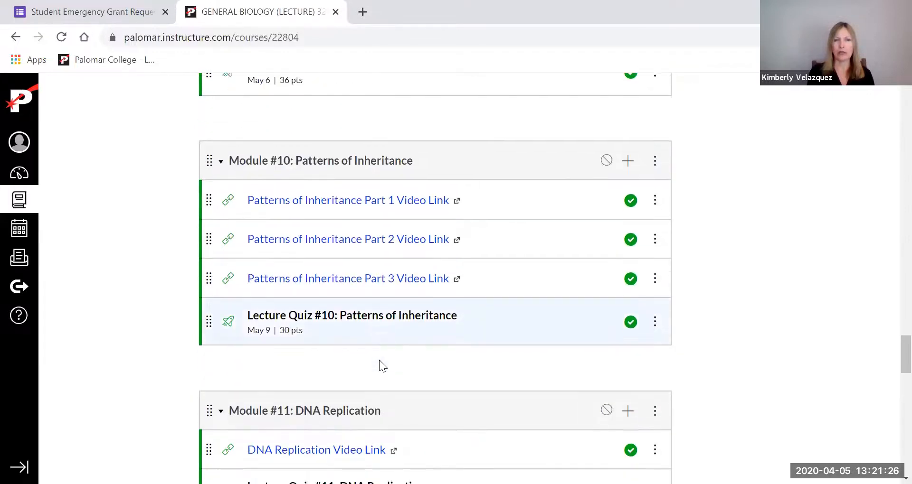
pyautogui.scroll(-3)
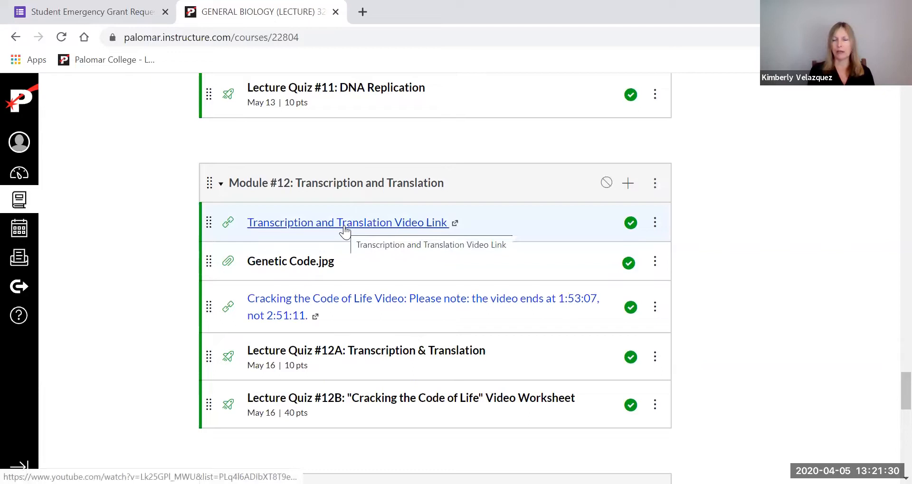
pyautogui.moveTo(365, 307)
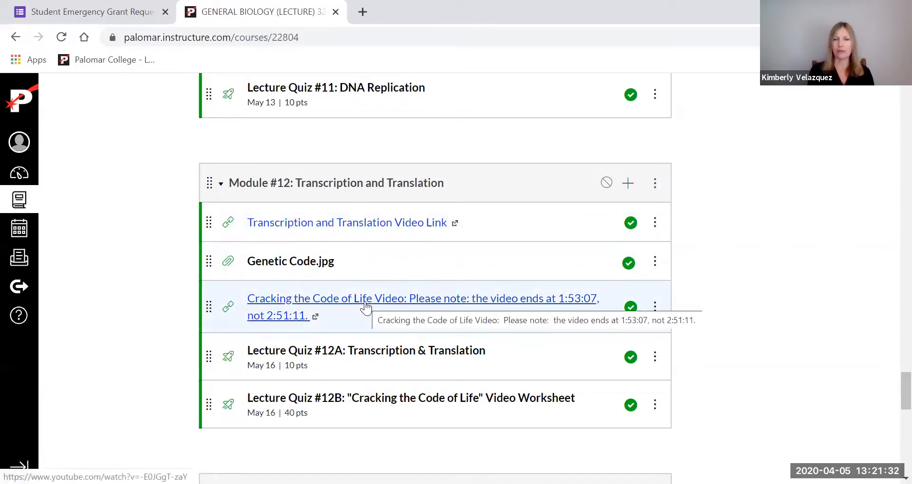
pyautogui.scroll(-3)
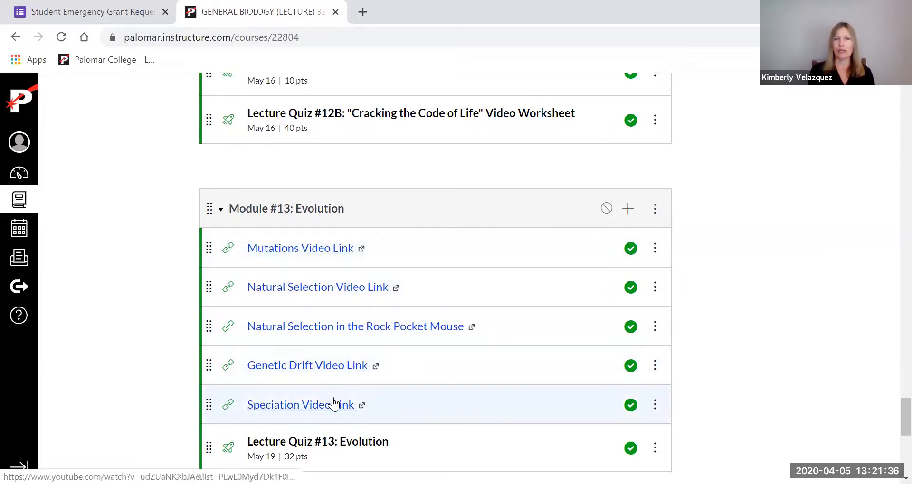
pyautogui.scroll(-3)
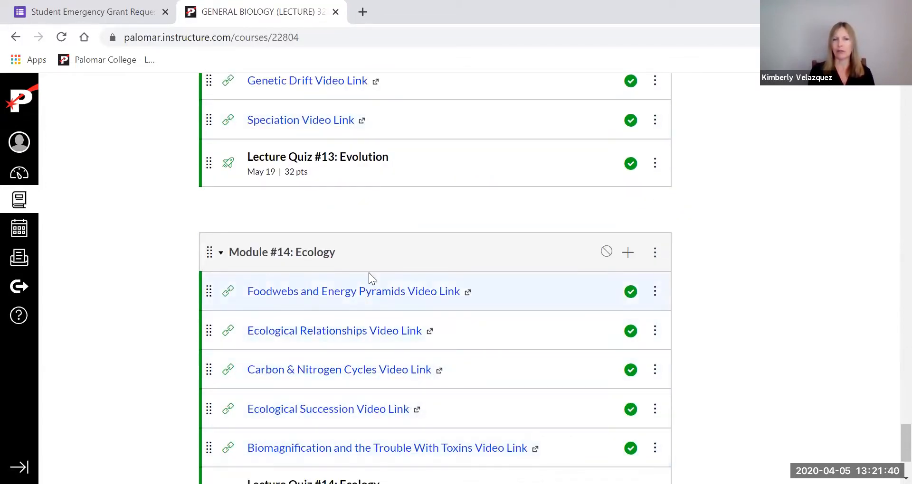
pyautogui.scroll(3)
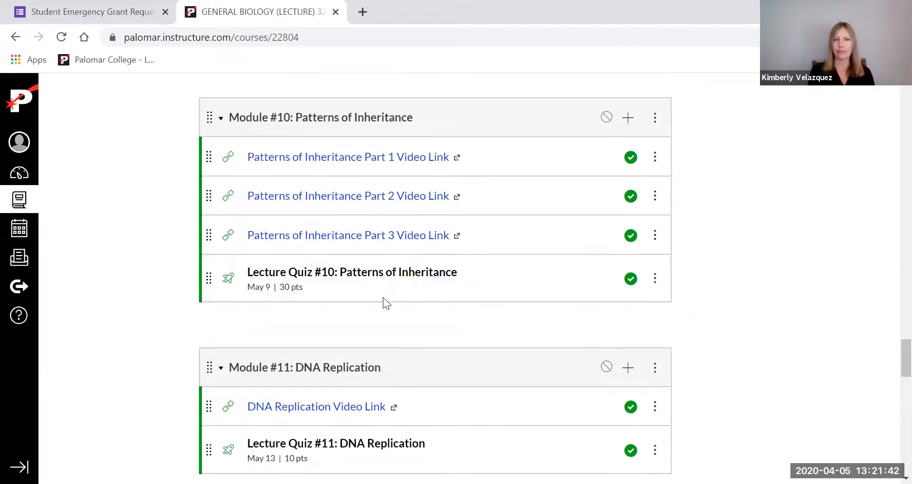
pyautogui.scroll(3)
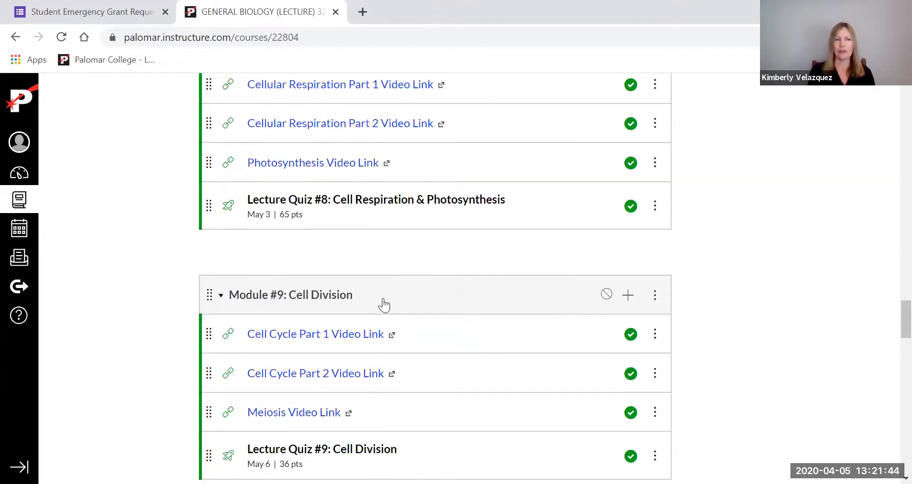
pyautogui.scroll(3)
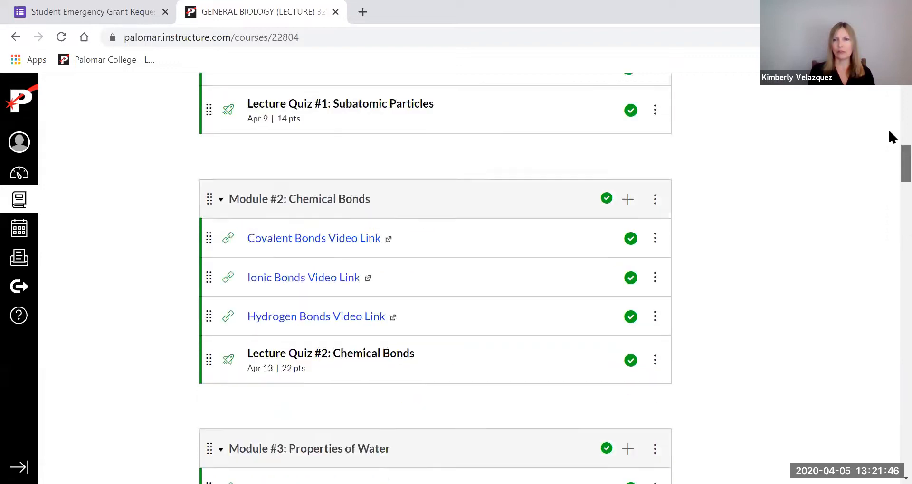
pyautogui.scroll(3)
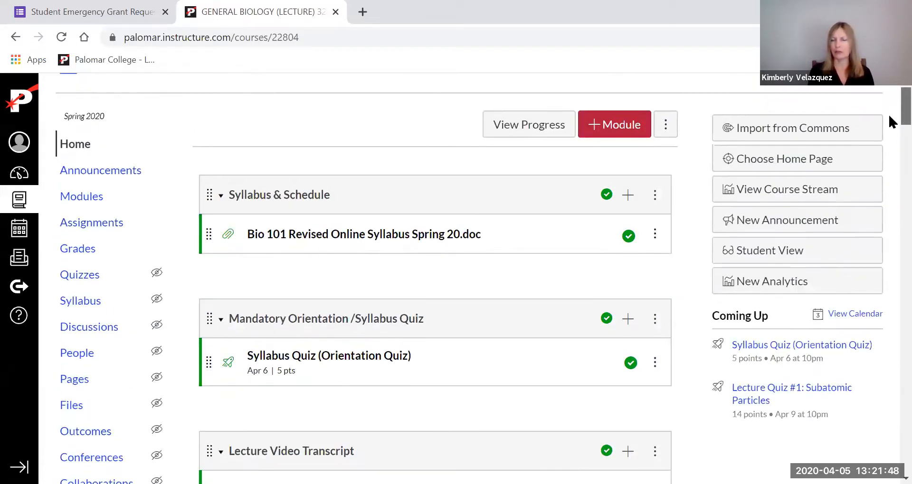